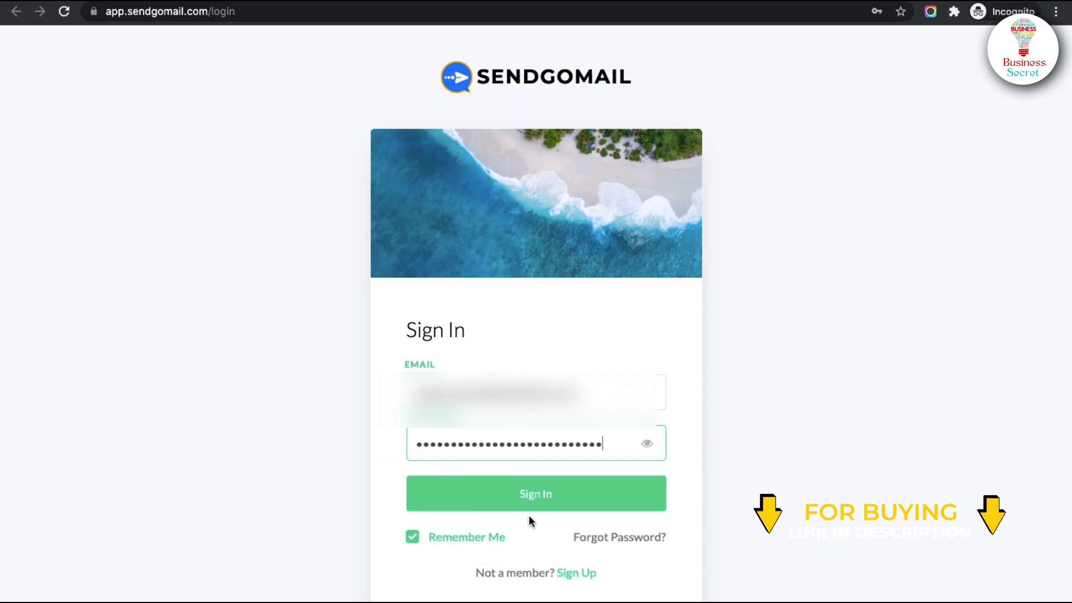
- Sign in to SendGoMail to reach the Campaigns list
{"action": "left_click", "coordinate": [536, 493]}
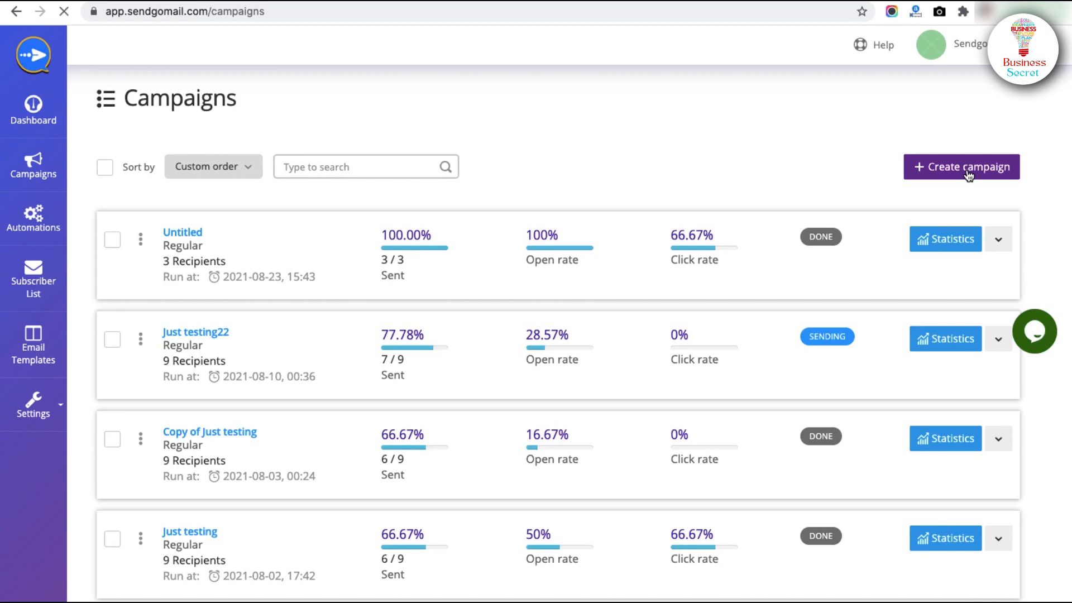
- Create a campaign for SendGoMail-Customers named 'New Feature Update - Template Gallery' and save its setup
{"action": "left_click", "coordinate": [961, 166]}
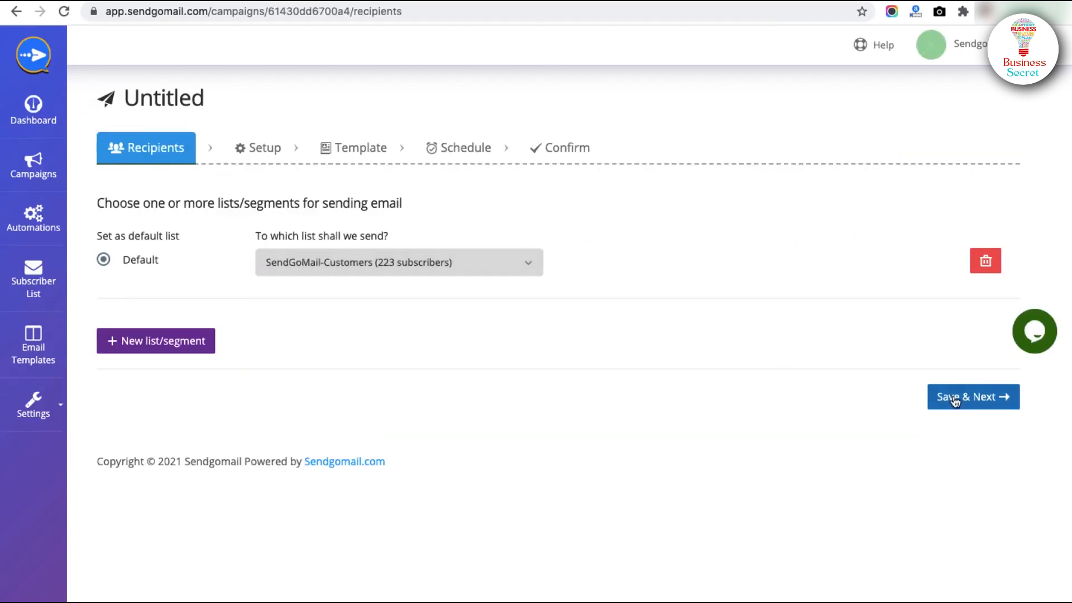
{"action": "left_click", "coordinate": [971, 397]}
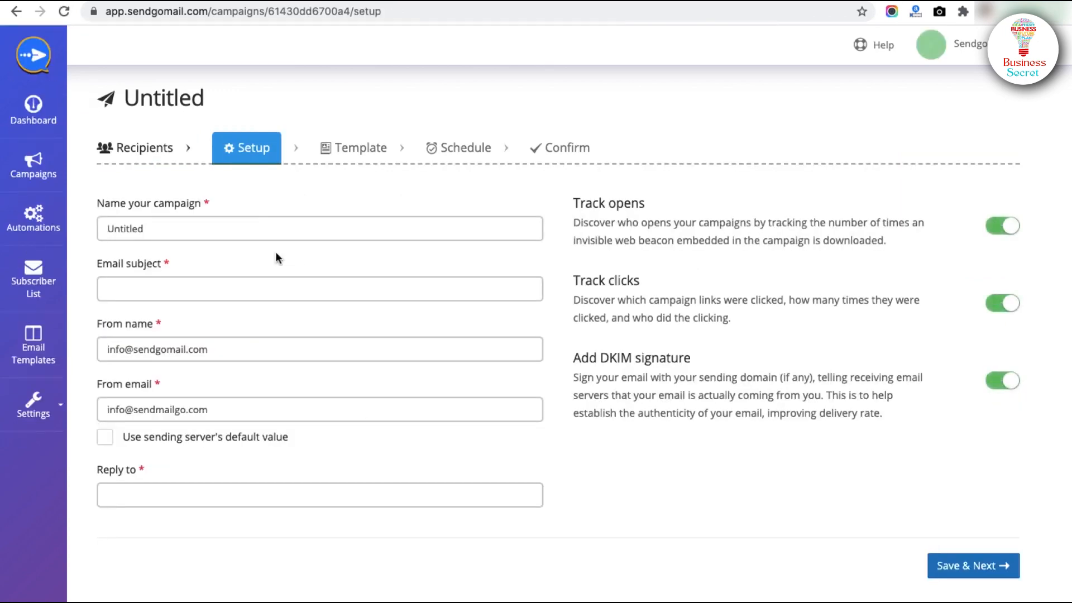
{"action": "type", "text": "new Feature Update - Template Gallery"}
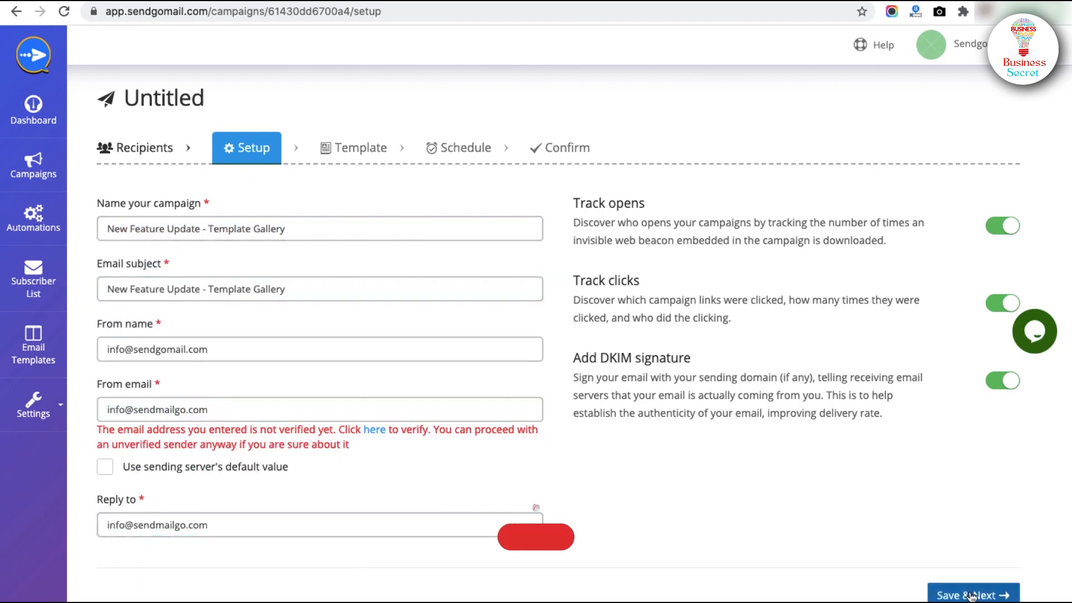
{"action": "left_click", "coordinate": [972, 594]}
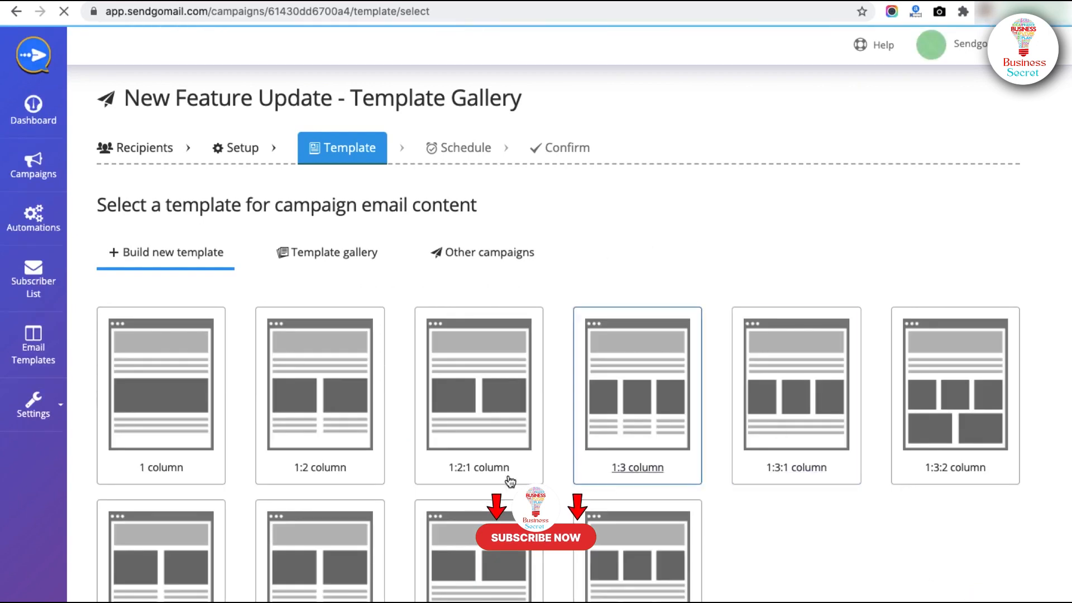
- Choose the Christmas Offer template from the Template gallery and continue to Schedule
{"action": "left_click", "coordinate": [327, 253]}
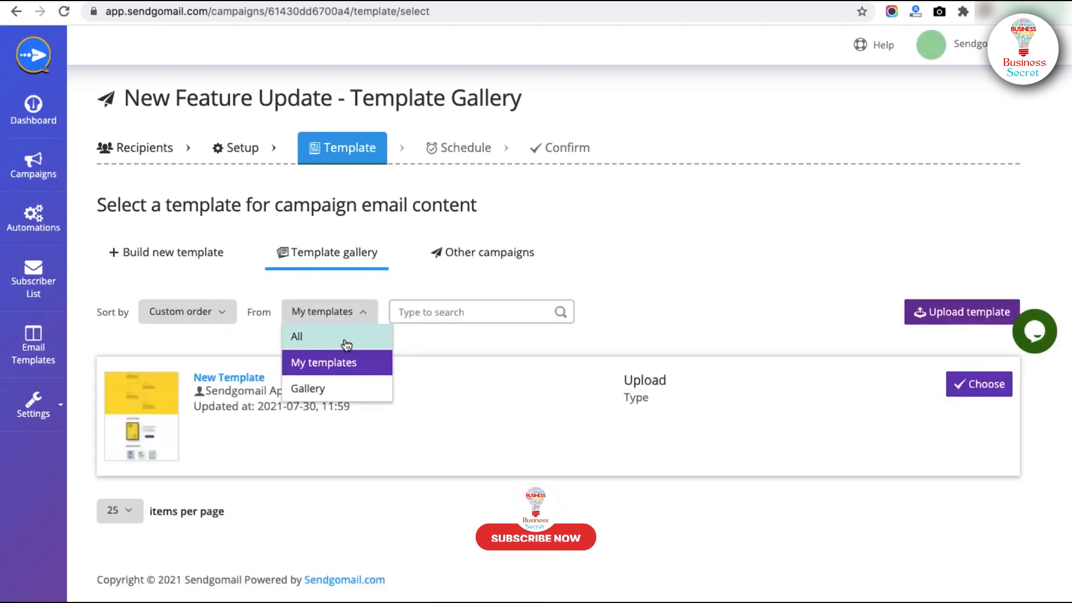
{"action": "left_click", "coordinate": [307, 389]}
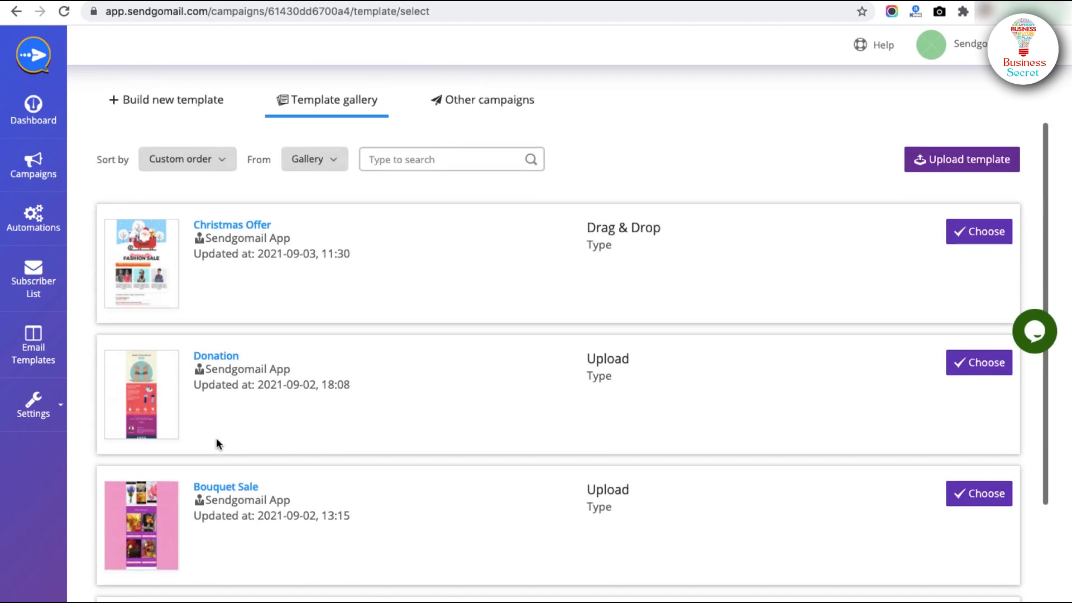
{"action": "scroll", "scroll_direction": "up", "scroll_amount": 3}
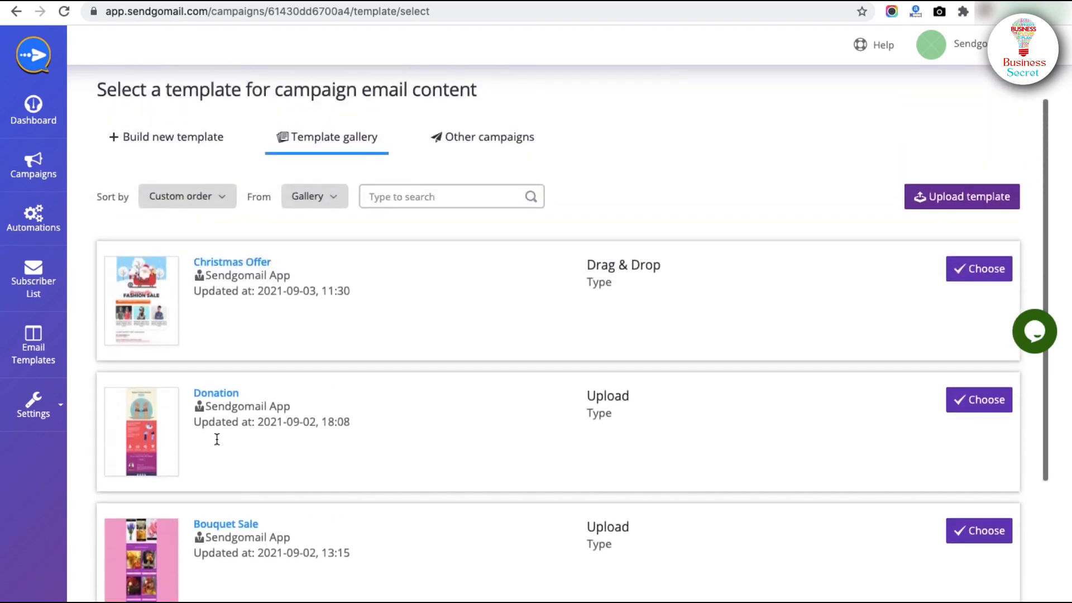
{"action": "left_click", "coordinate": [978, 268]}
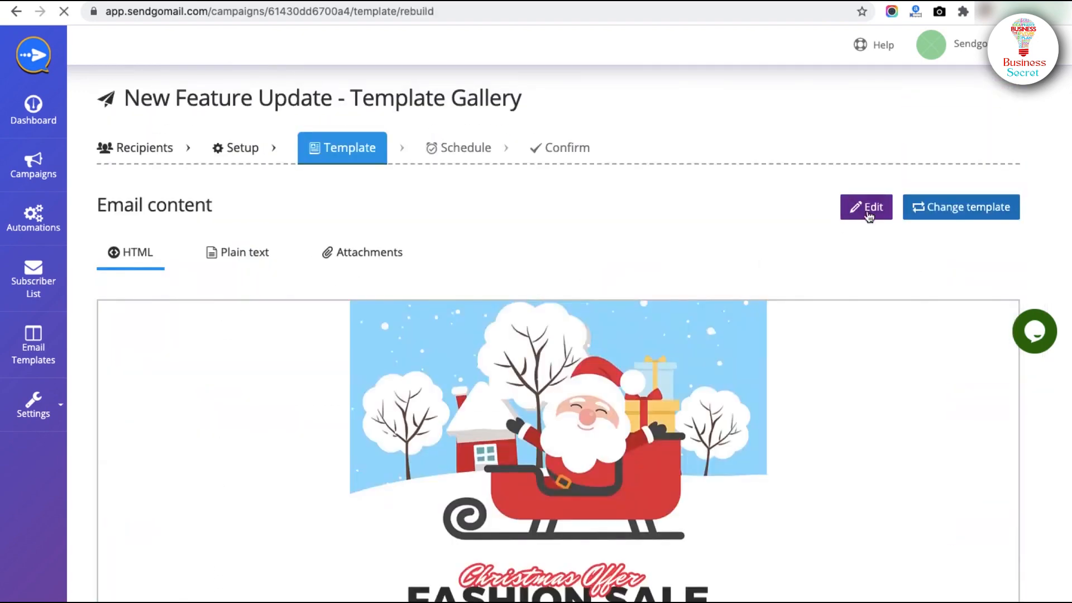
{"action": "left_click", "coordinate": [866, 206]}
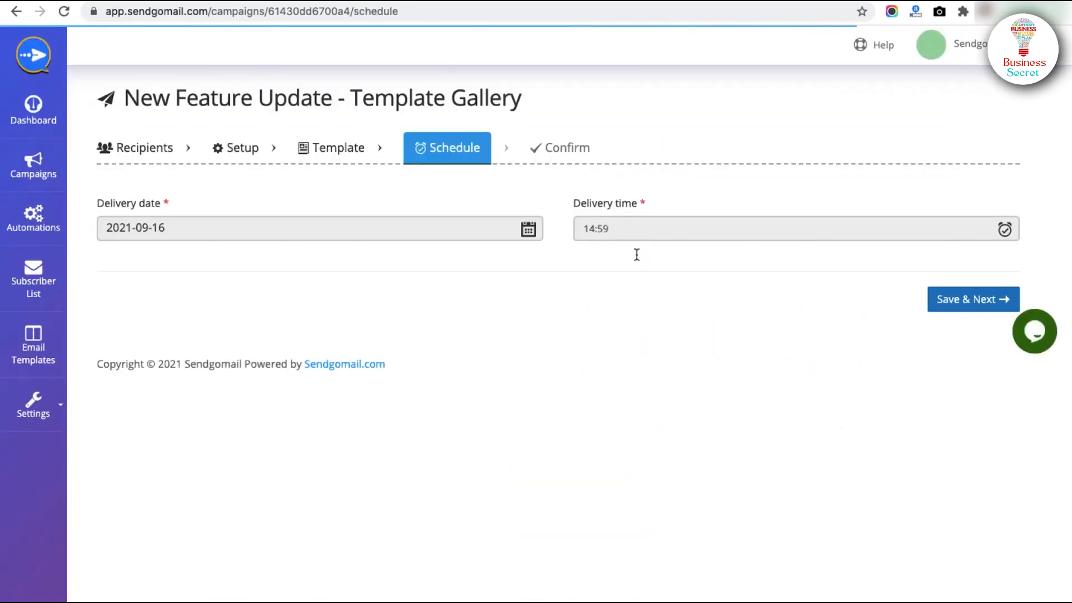
{"action": "left_click", "coordinate": [972, 299]}
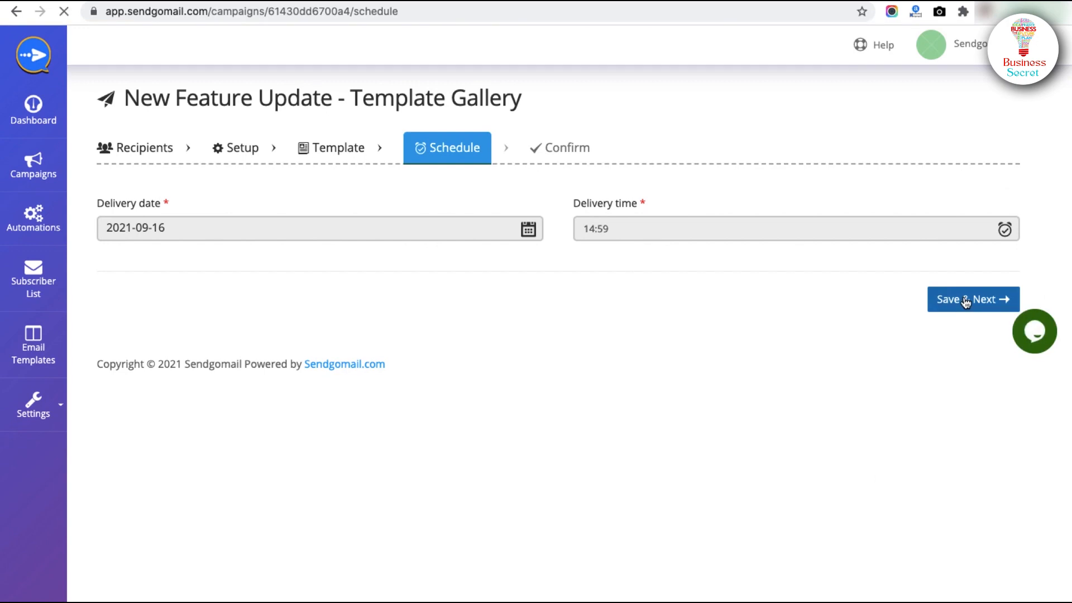
{"action": "left_click", "coordinate": [972, 299]}
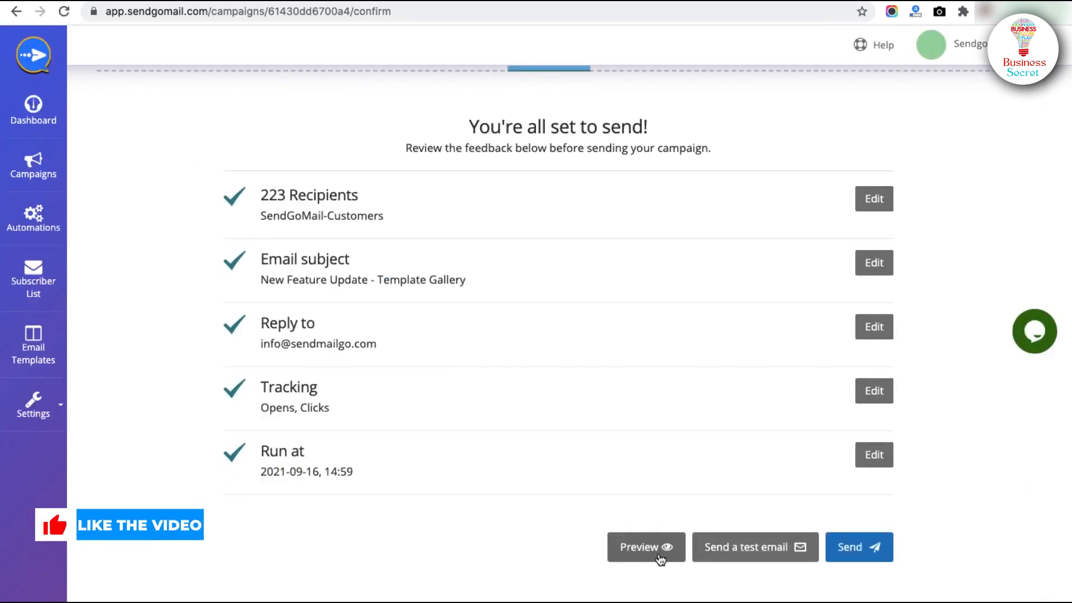
{"action": "left_click", "coordinate": [859, 547]}
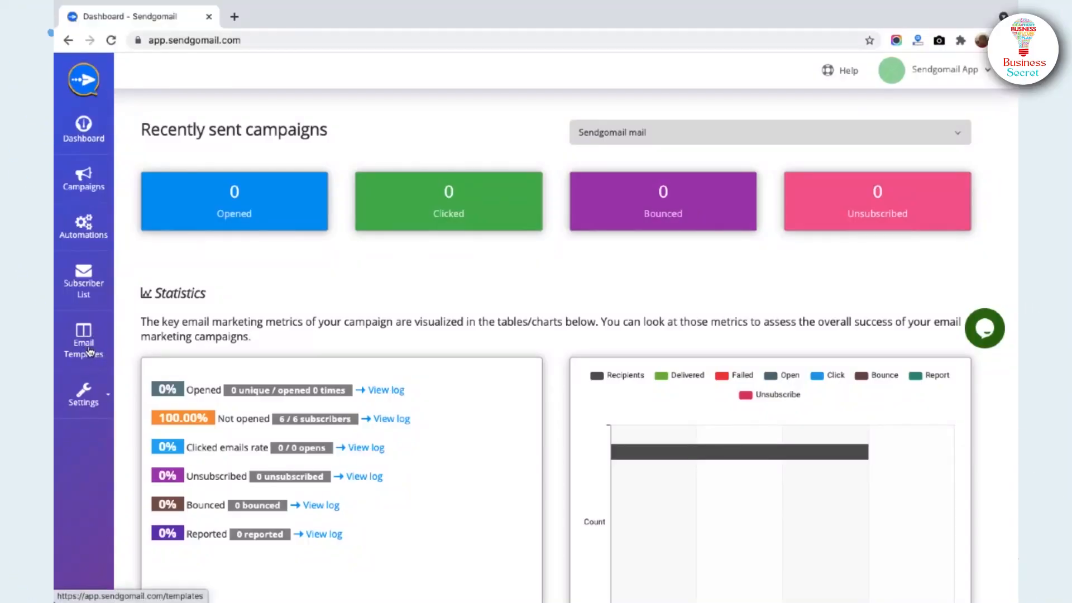
- Upload a .zip email template named 'New Template'
{"action": "left_click", "coordinate": [83, 339]}
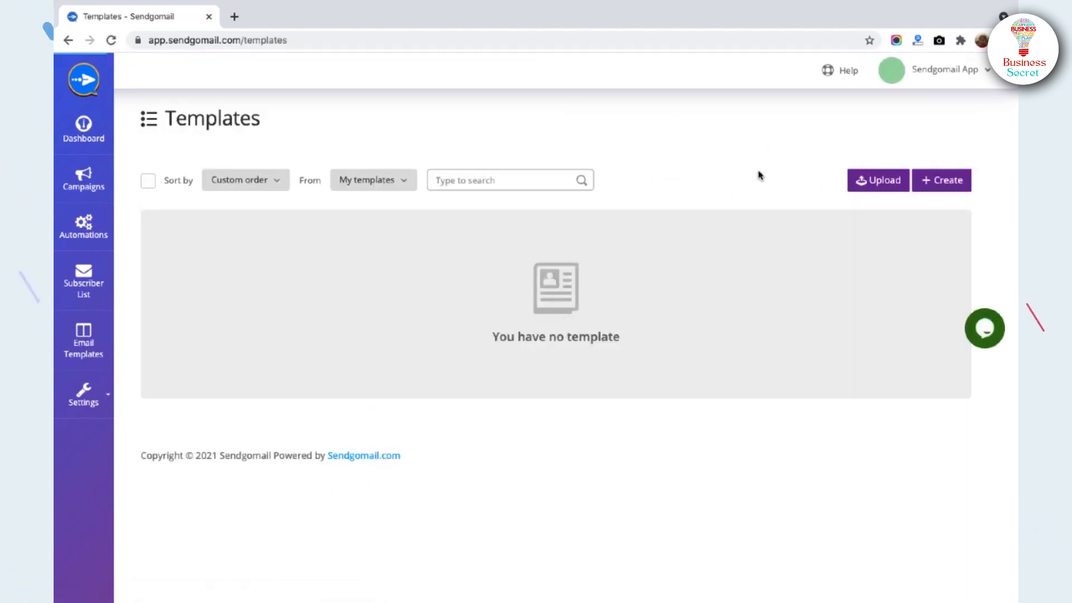
{"action": "mouse_move", "coordinate": [879, 179]}
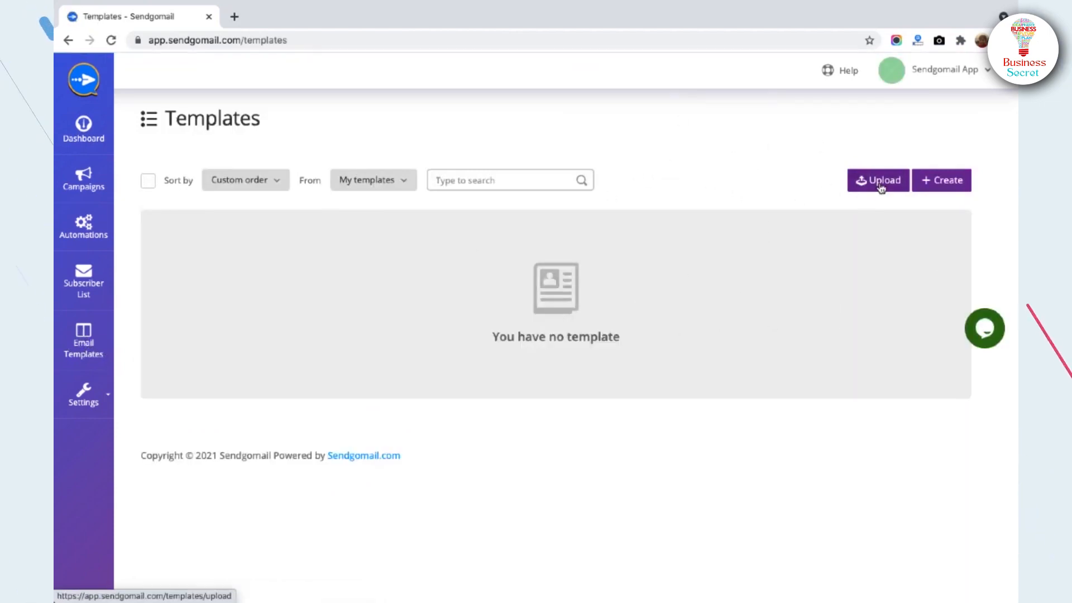
{"action": "left_click", "coordinate": [877, 180]}
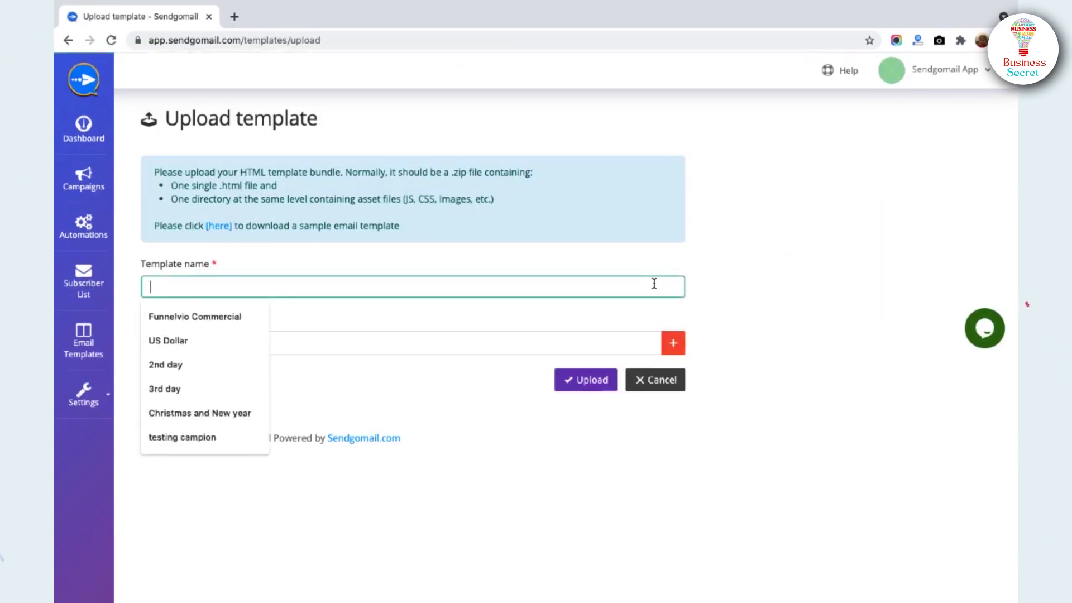
{"action": "type", "text": "New Template"}
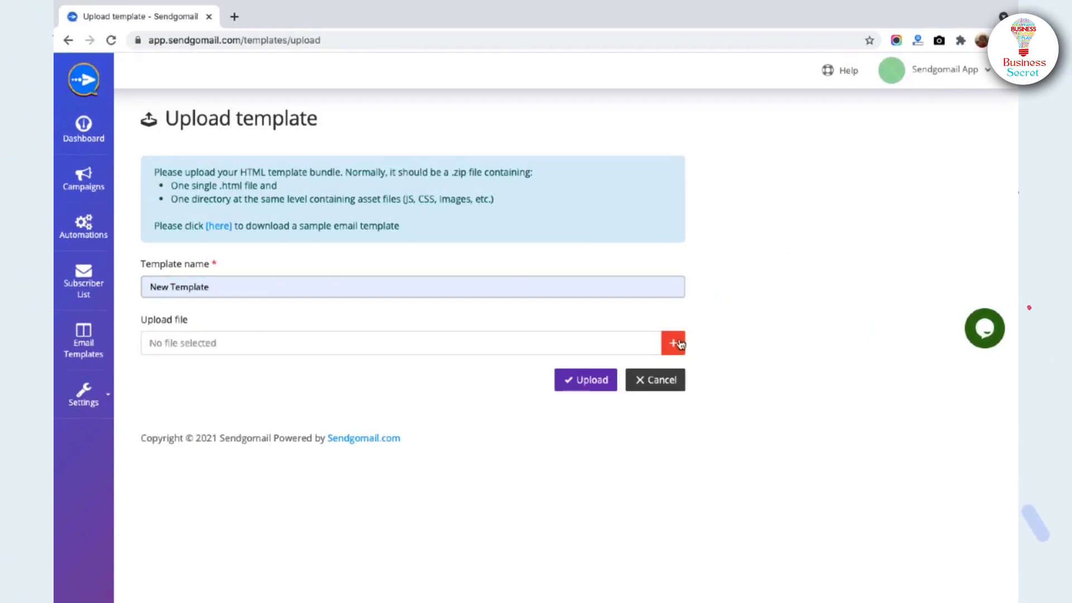
{"action": "left_click", "coordinate": [584, 379]}
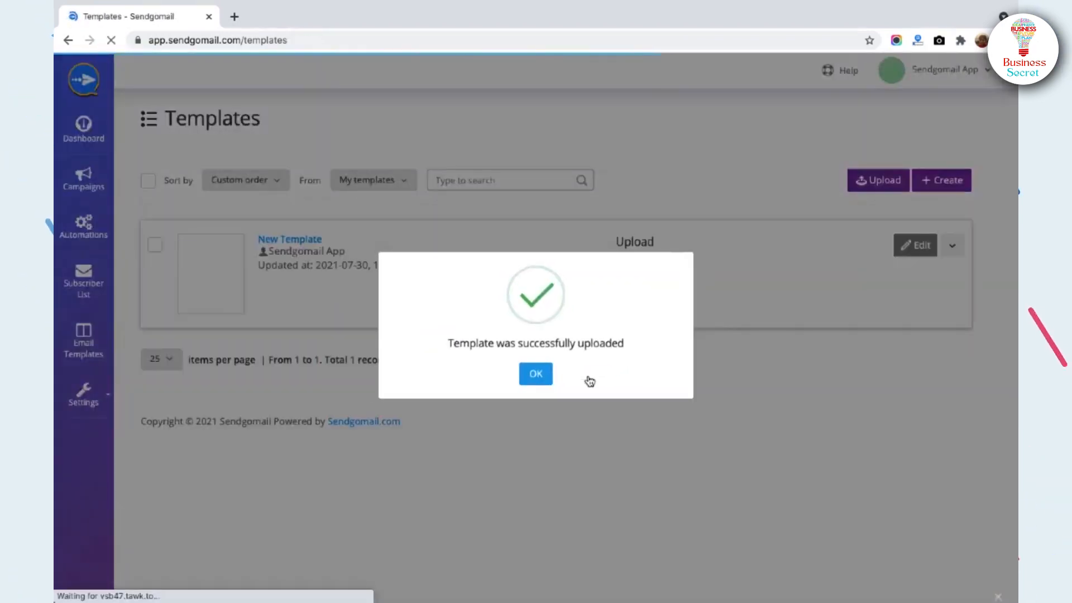
{"action": "left_click", "coordinate": [535, 374]}
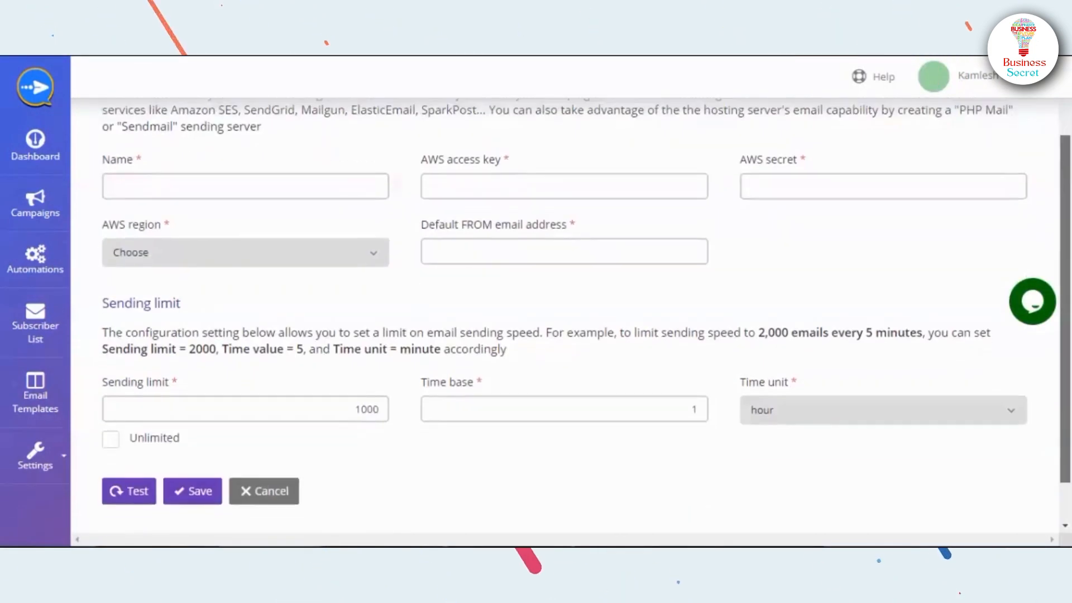
- Scroll through the Amazon SES sending-server form showing the 1000-per-hour limit
{"action": "scroll", "scroll_direction": "up", "scroll_amount": 3}
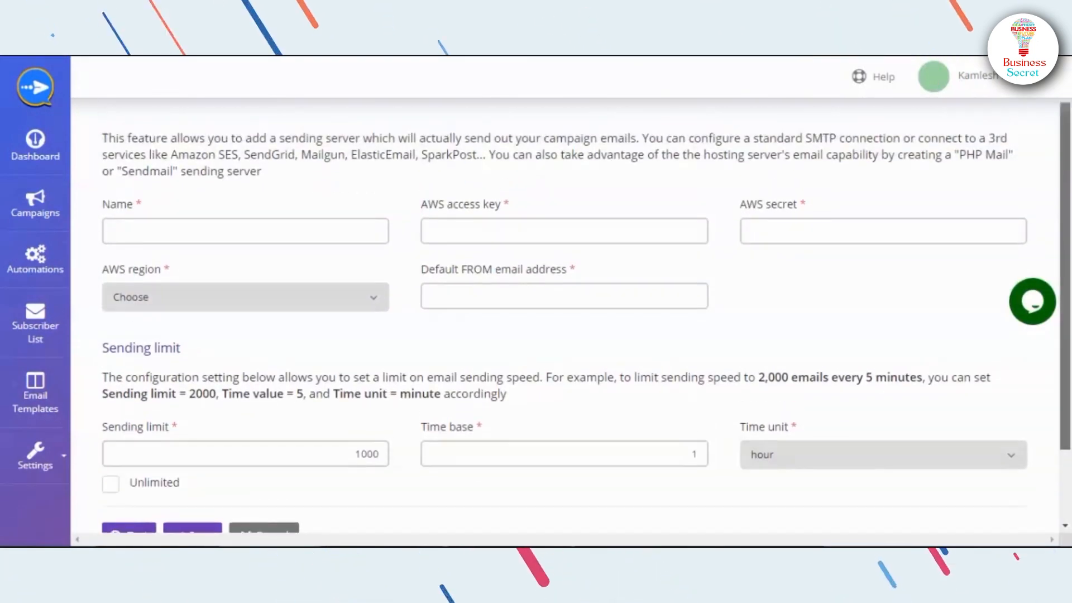